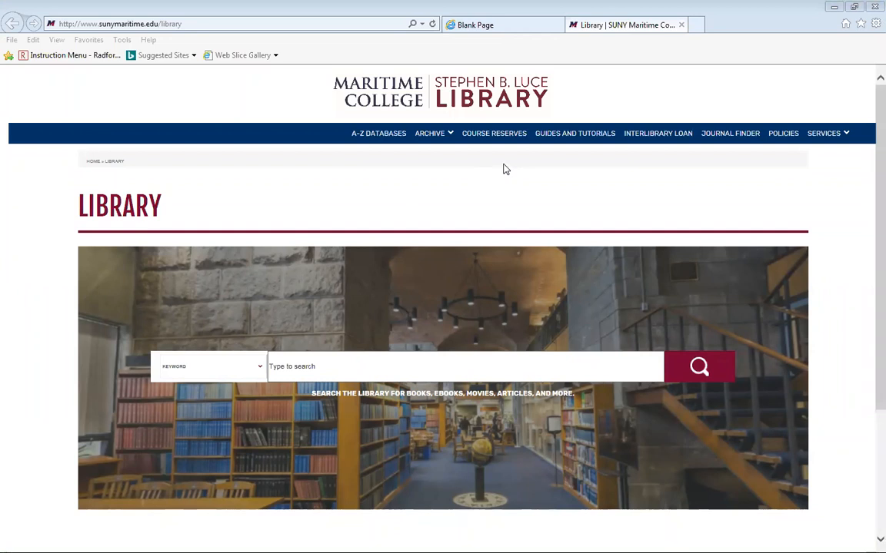
mouse_move(505, 168)
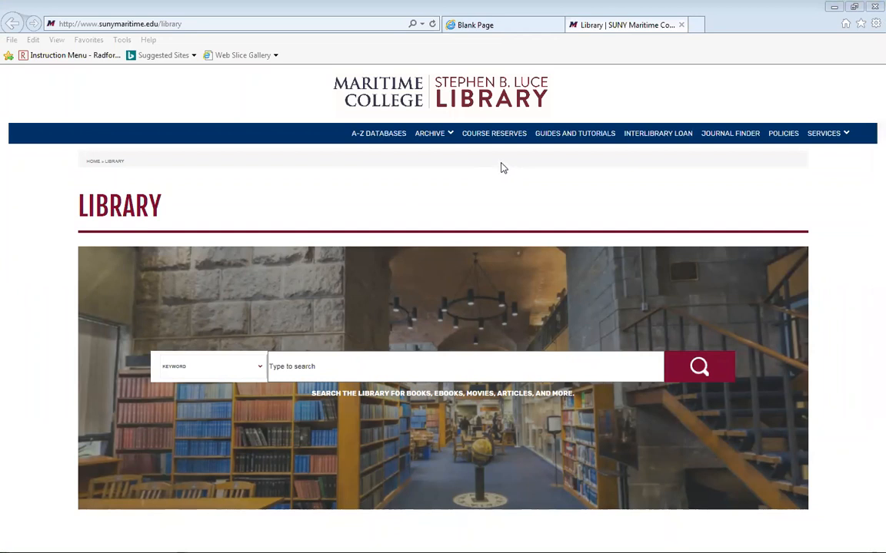
mouse_move(564, 137)
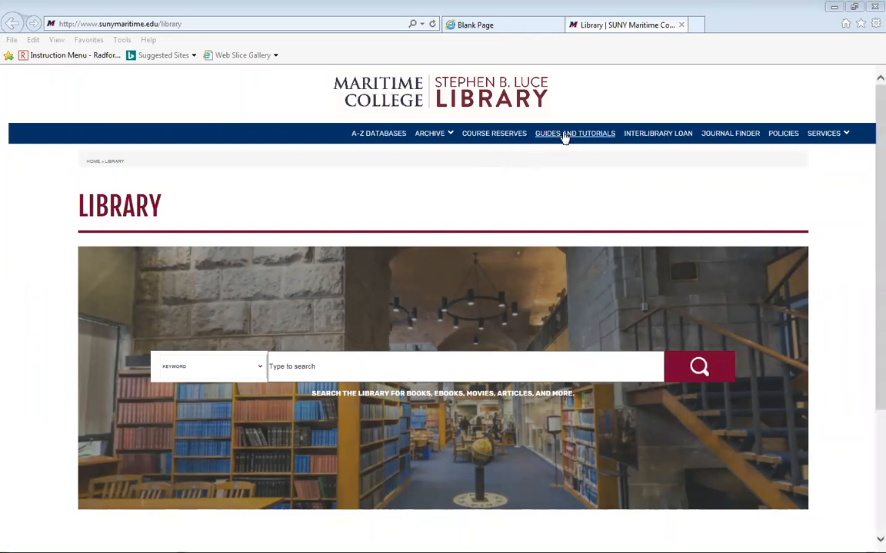
Browse the alphabetical list of all 52 research guides down to the English and engineering guides
left_click(575, 133)
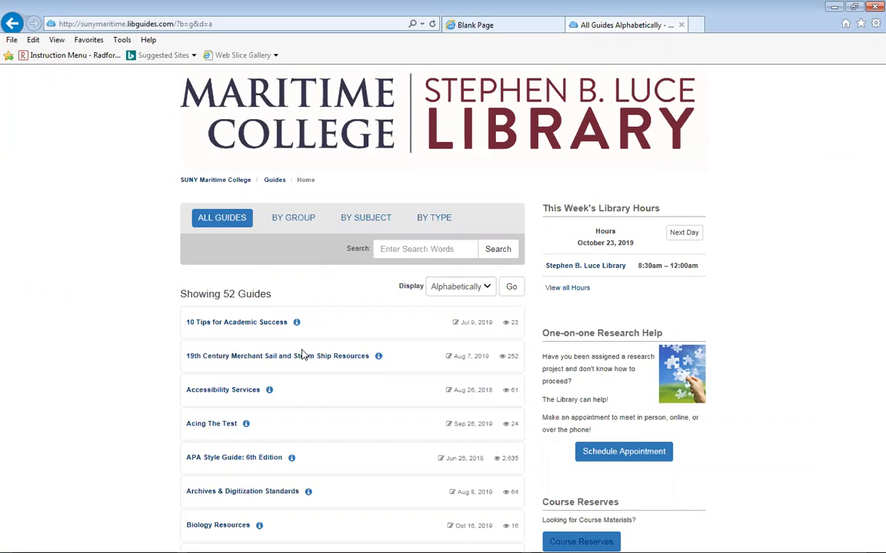
scroll("down", 3)
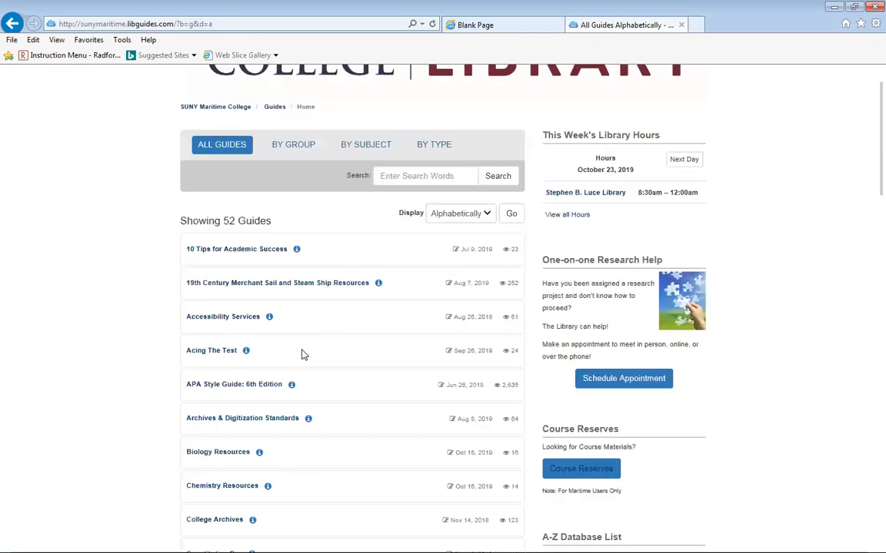
scroll("down", 3)
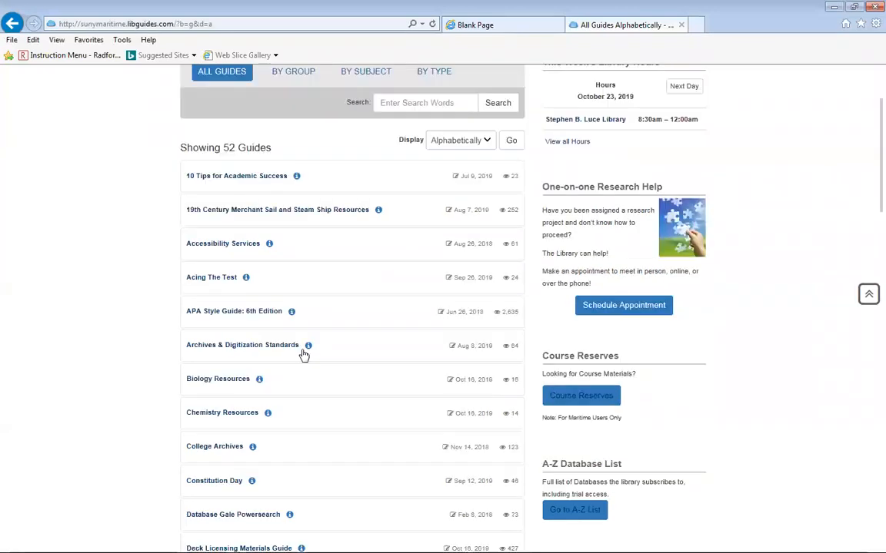
scroll("down", 3)
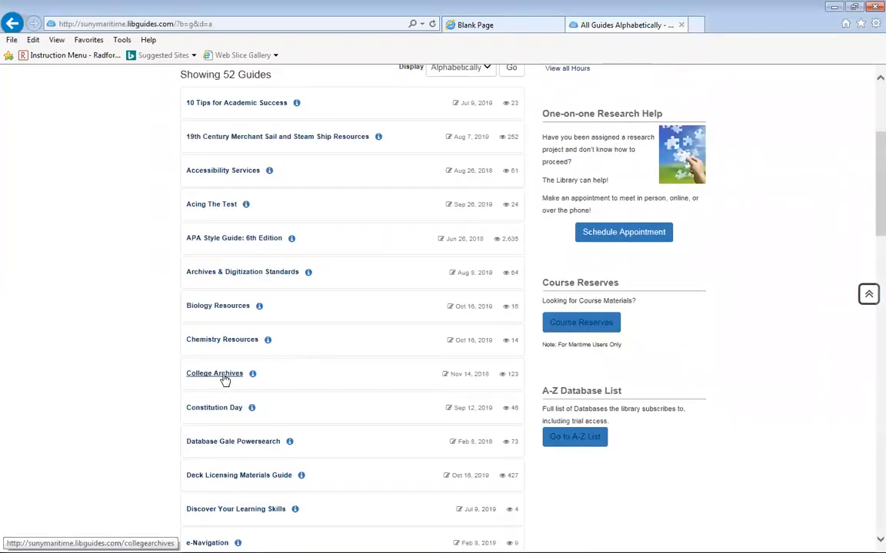
scroll("down", 3)
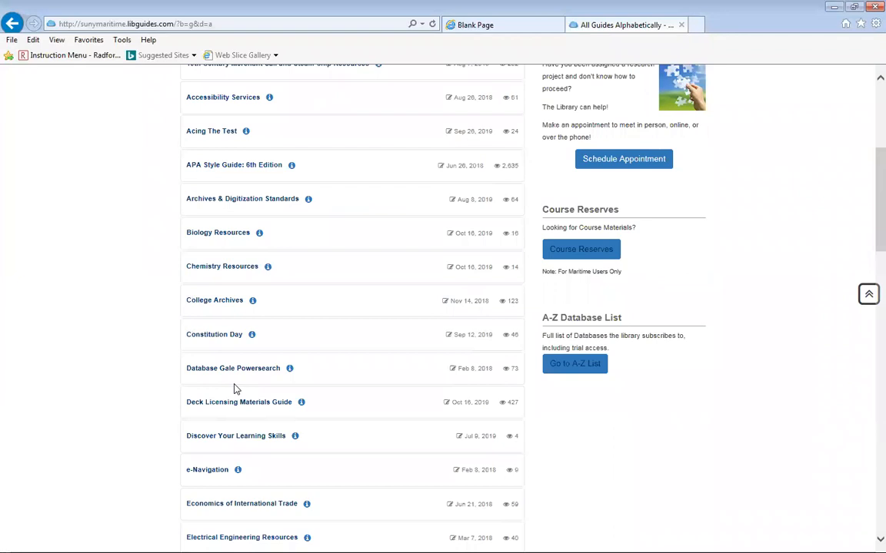
mouse_move(218, 377)
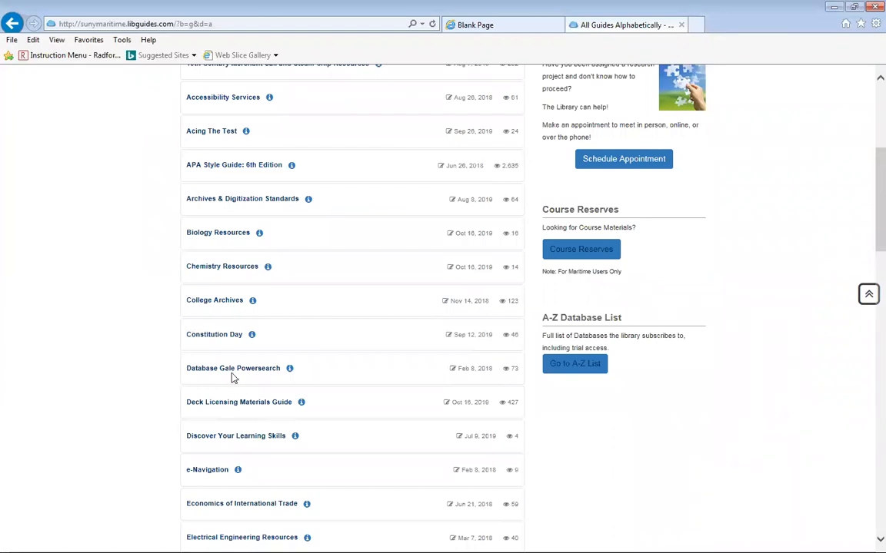
mouse_move(240, 374)
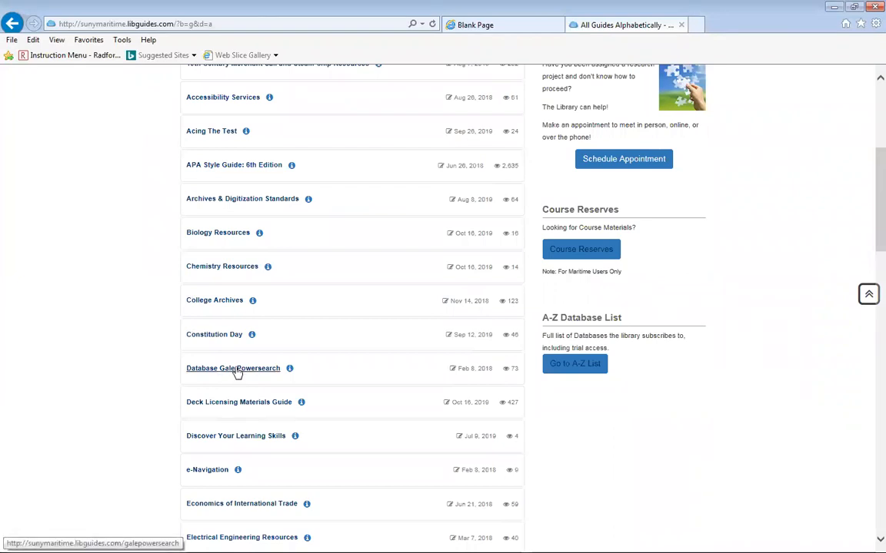
scroll("down", 3)
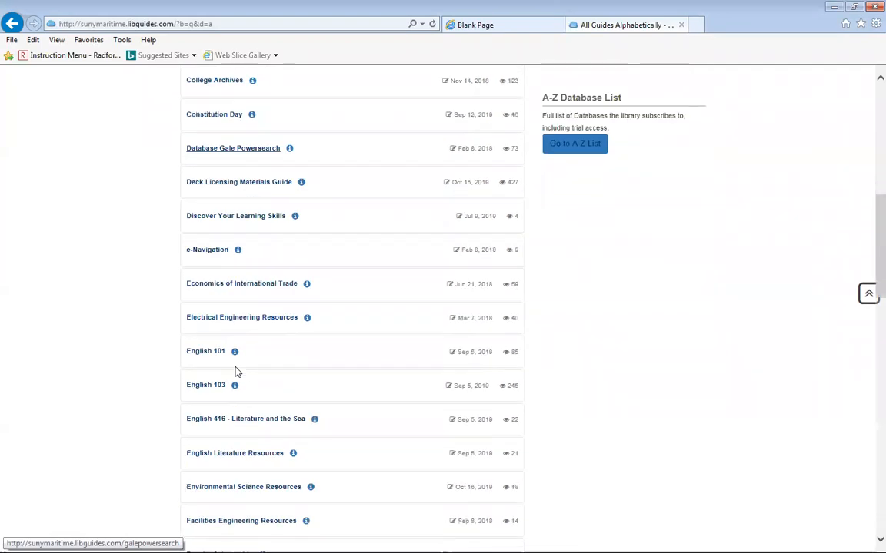
scroll("down", 3)
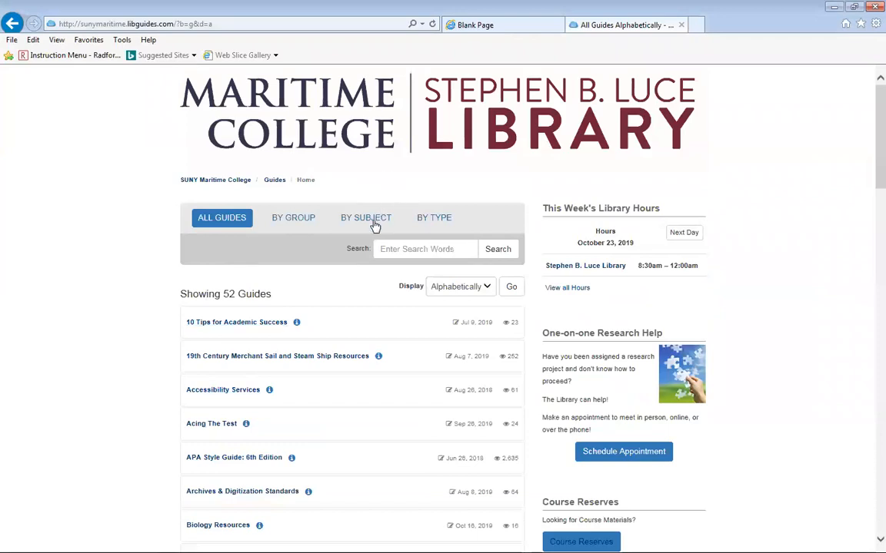
Expand Global Business - Business under By Subject and open the General Business Resources guide
left_click(365, 218)
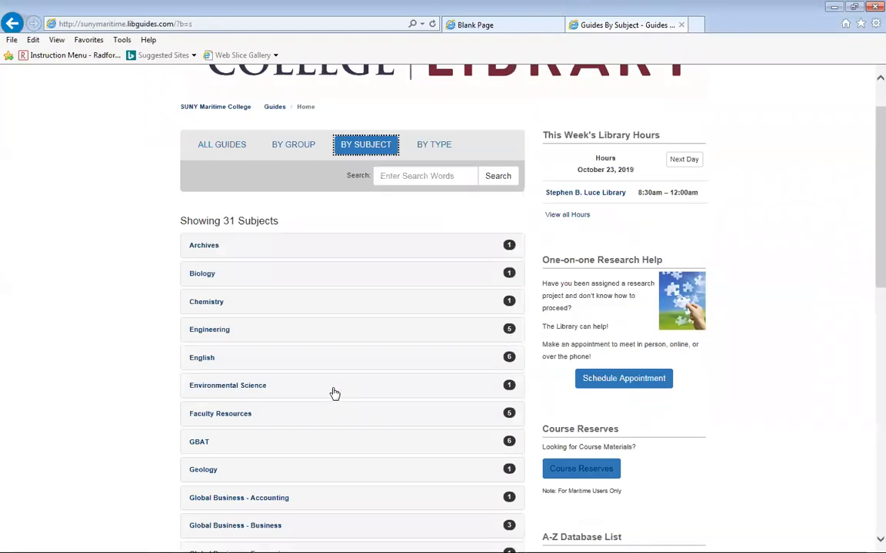
scroll("down", 3)
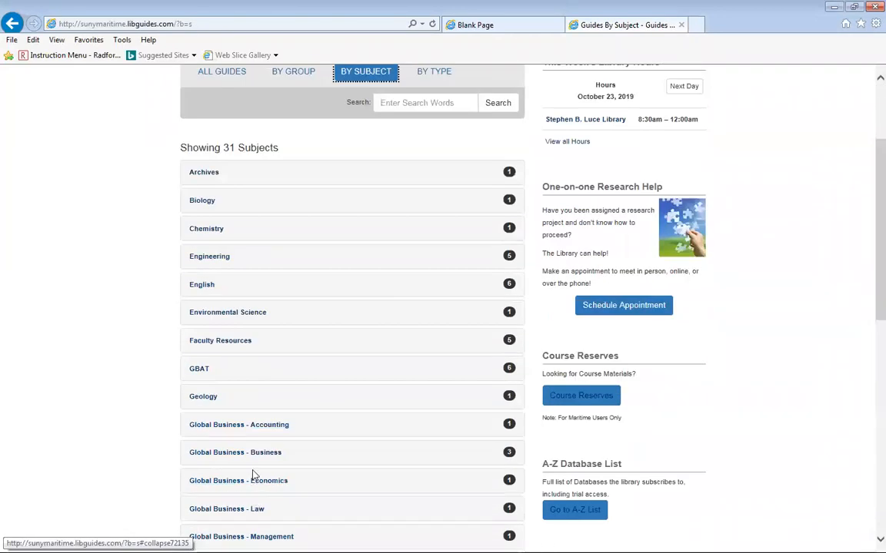
left_click(234, 452)
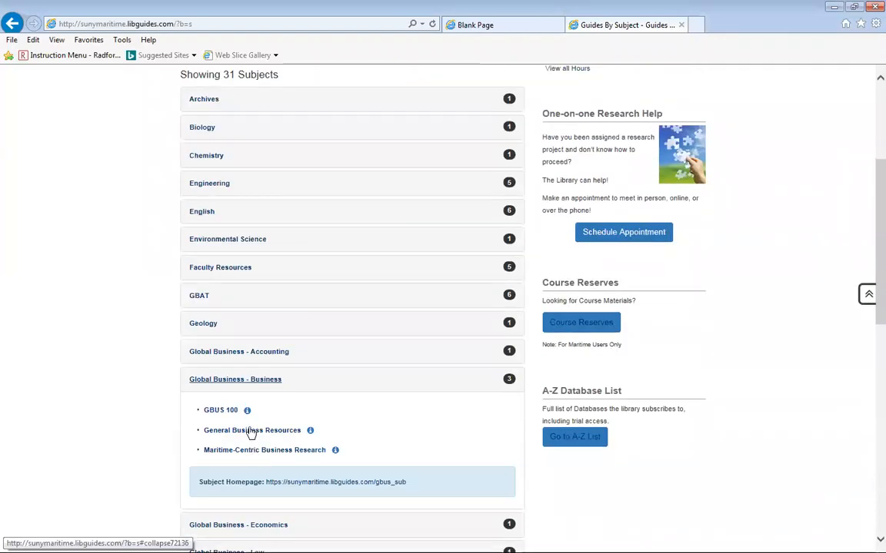
left_click(252, 430)
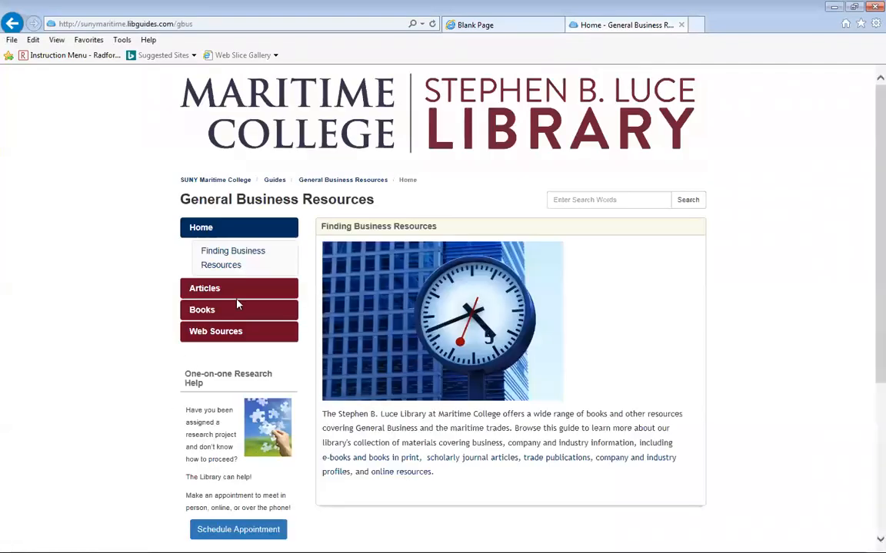
mouse_move(401, 258)
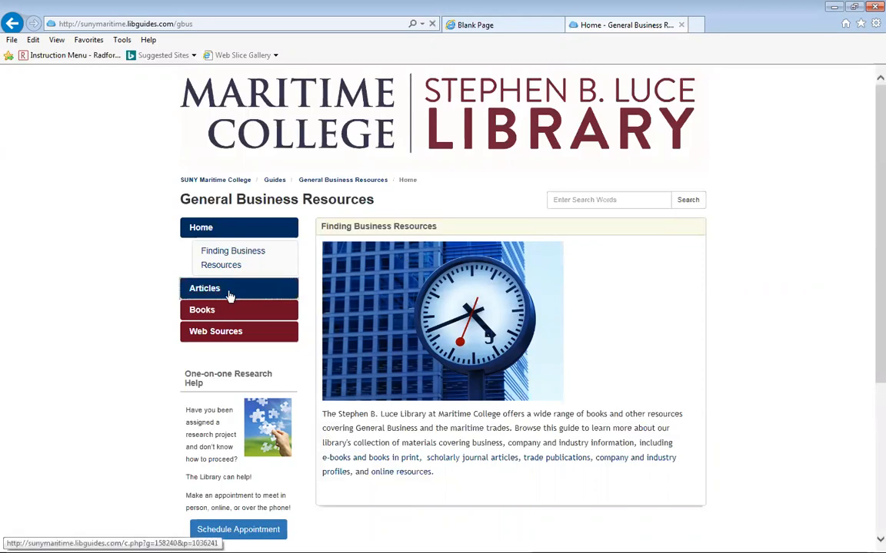
left_click(204, 287)
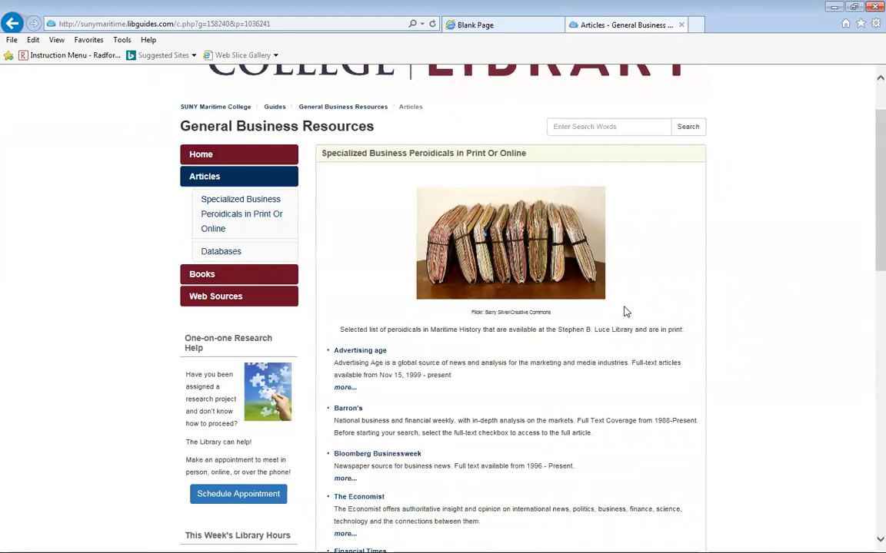
Skim the guide page, then open its Books page listing new business books
scroll("down", 3)
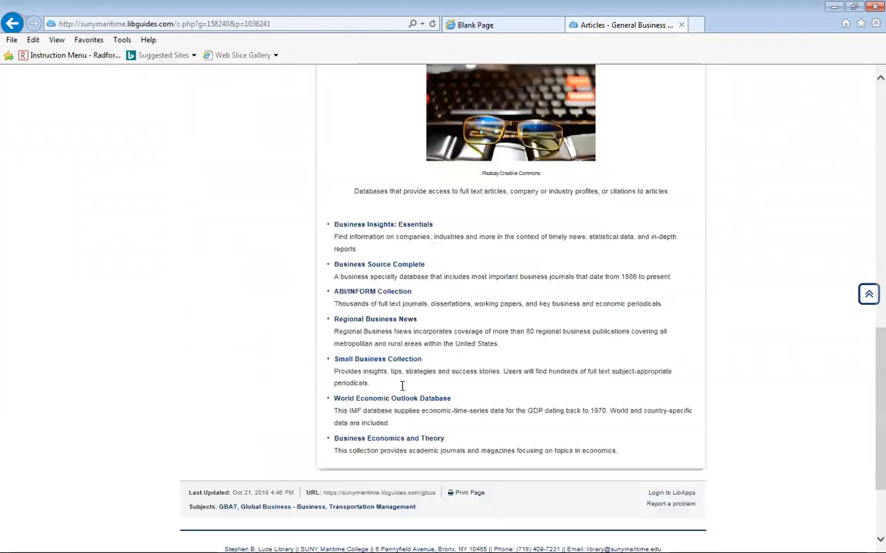
scroll("down", 3)
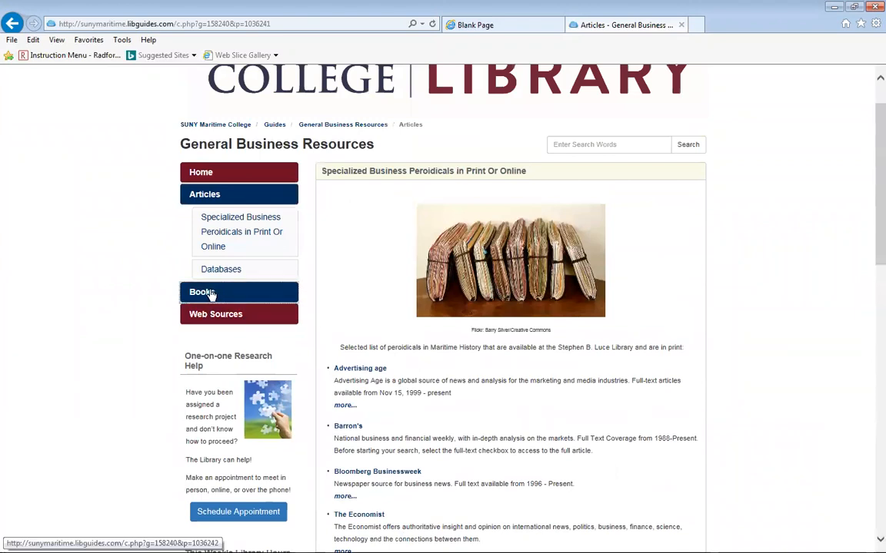
left_click(201, 292)
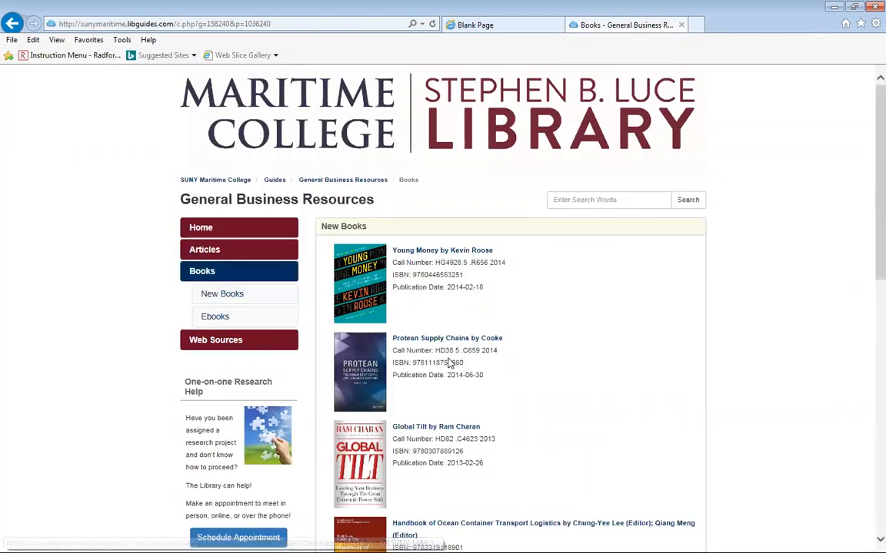